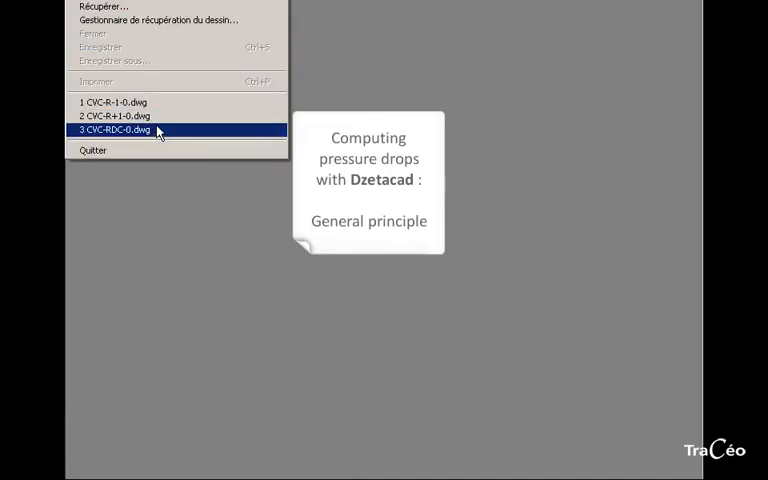
- Open CVC-RDC-0.dwg and another floor drawing from the recent files list
left_click(112, 130)
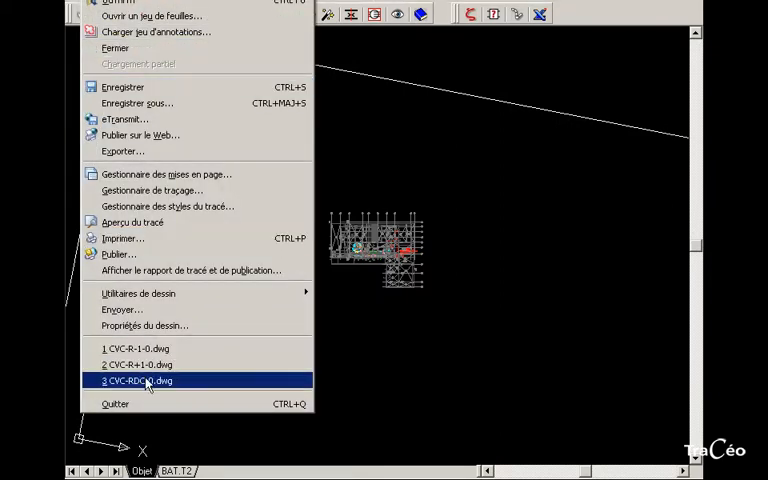
left_click(138, 381)
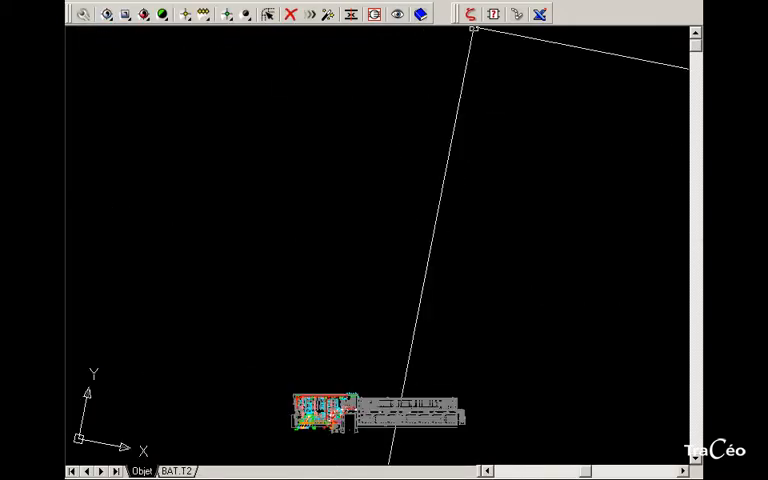
- Tile the three floor drawings horizontally and freeze every layer except the duct networks
left_click(470, 14)
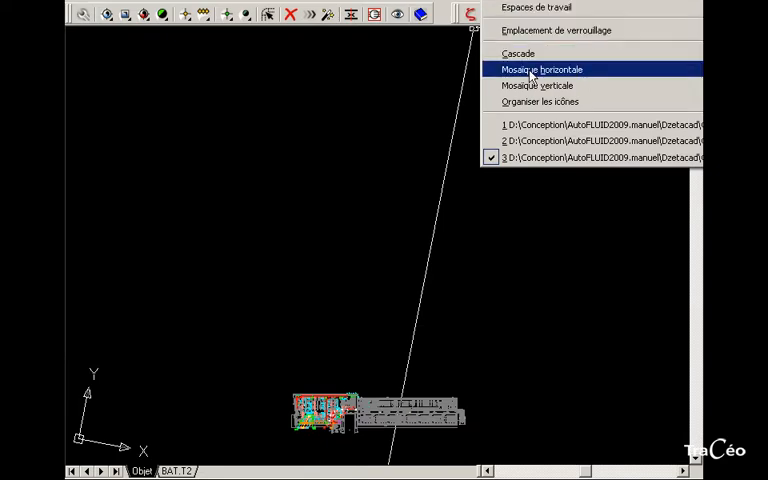
left_click(540, 69)
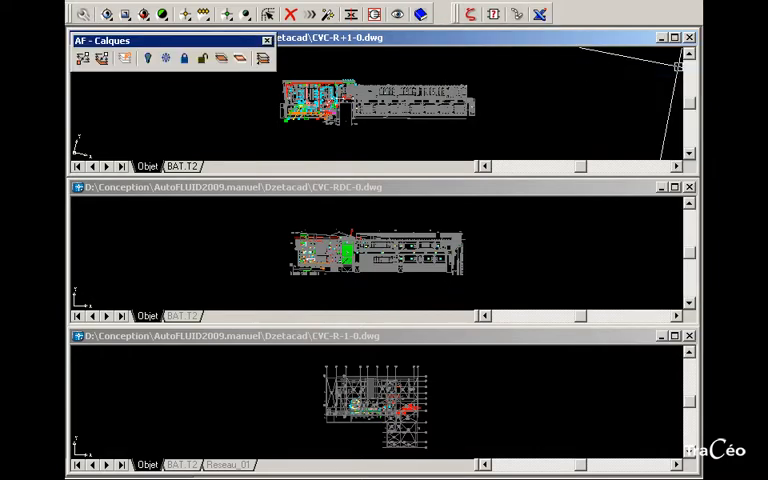
mouse_move(240, 58)
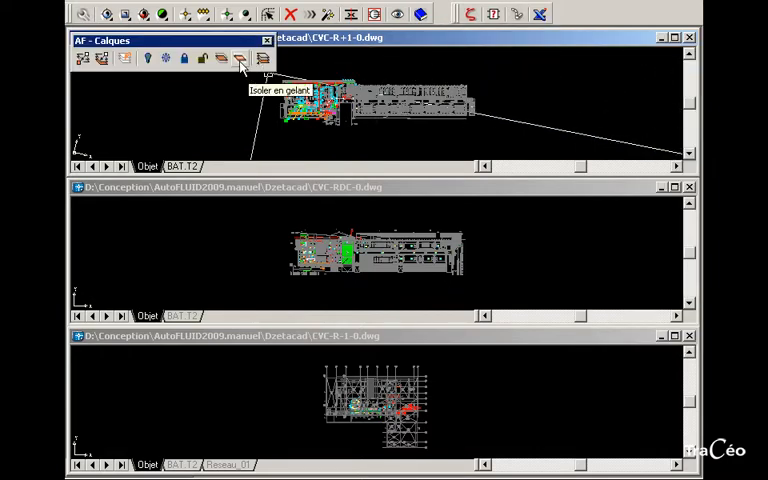
left_click(240, 58)
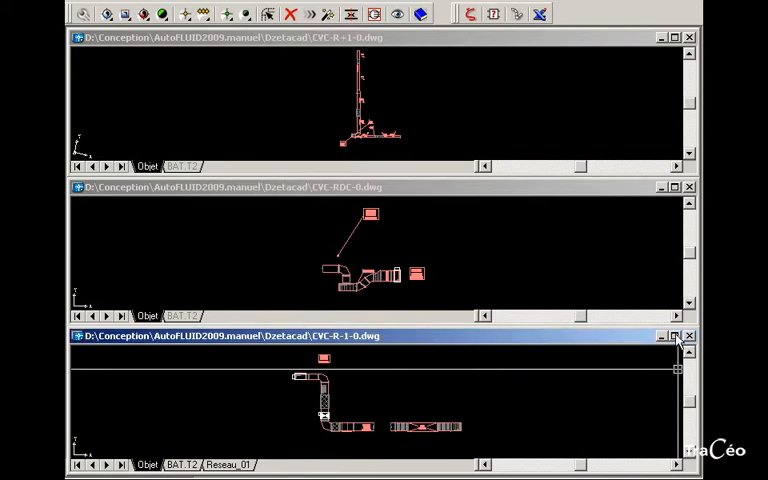
- Maximize CVC-R-1-0.dwg and display pressure-loss details for its 500×500 duct
left_click(678, 335)
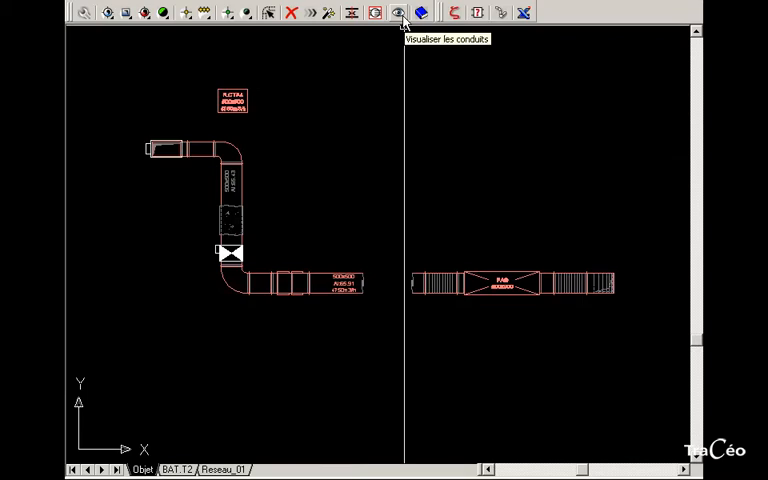
left_click(398, 12)
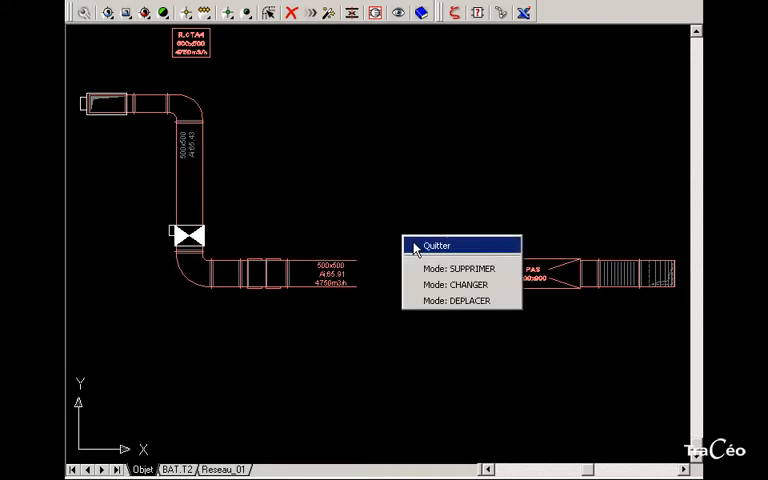
left_click(437, 245)
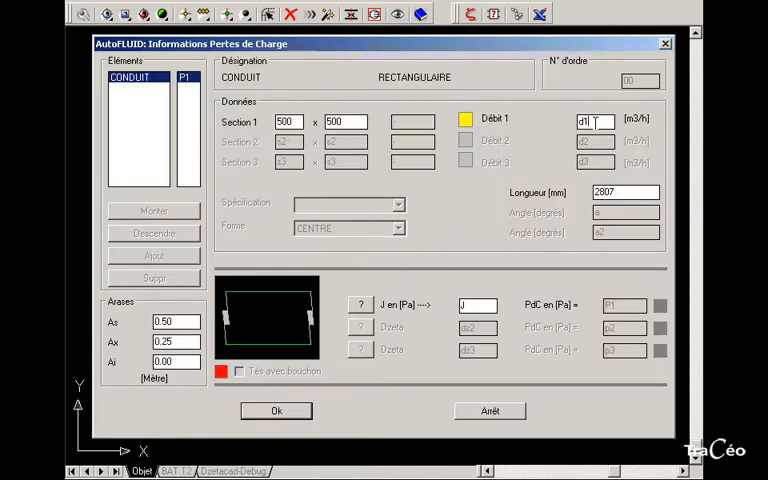
- Enter flow 4750 and length 50, set the damper's 20 Pa loss, and confirm
type("4750")
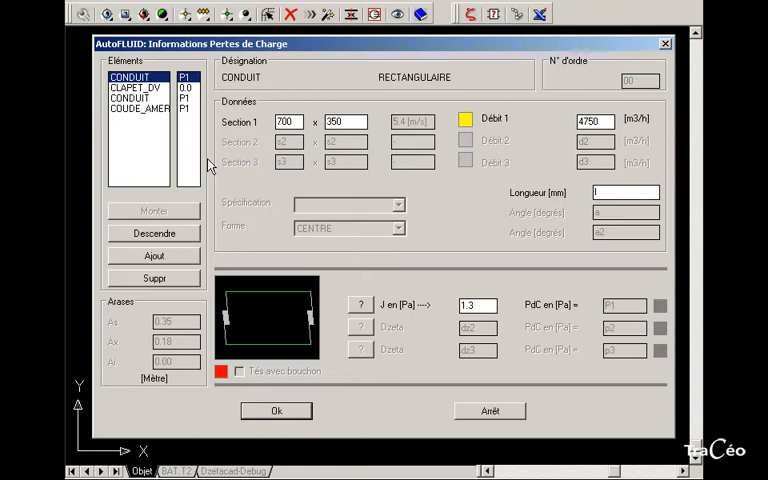
left_click(624, 192)
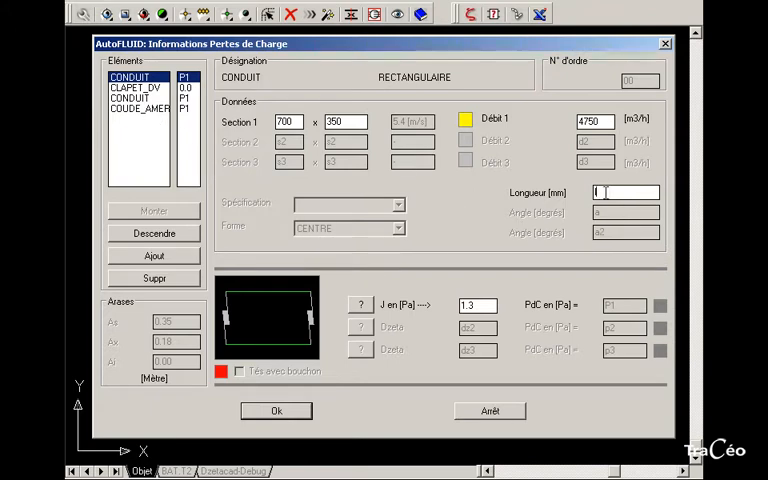
type("50")
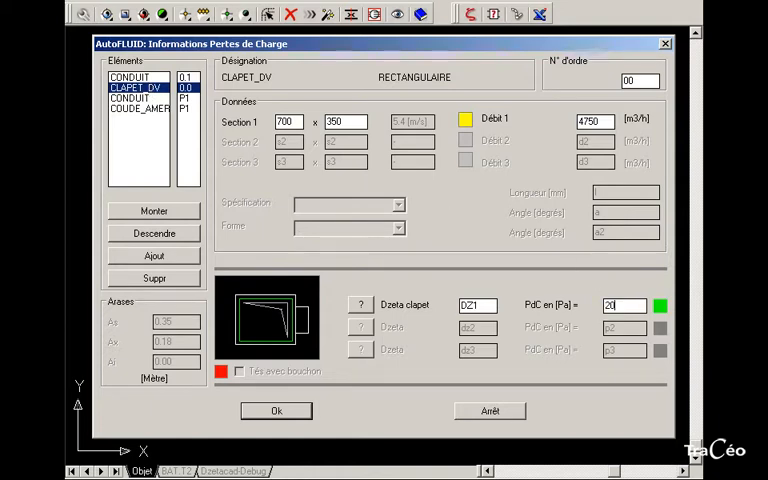
left_click(130, 99)
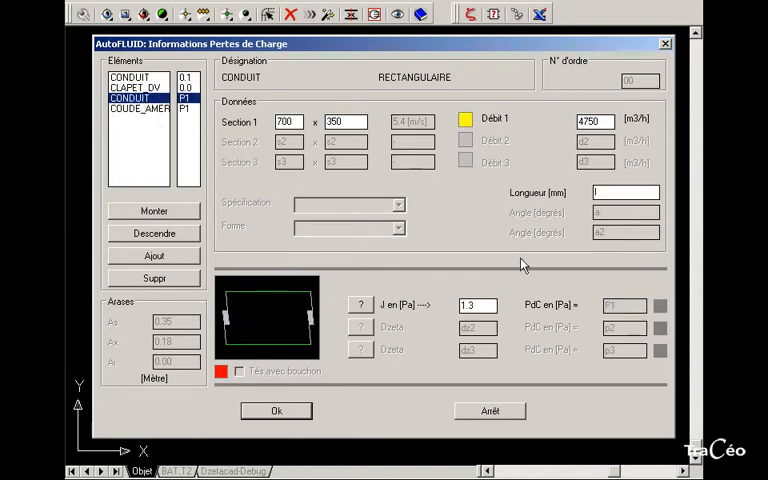
left_click(140, 107)
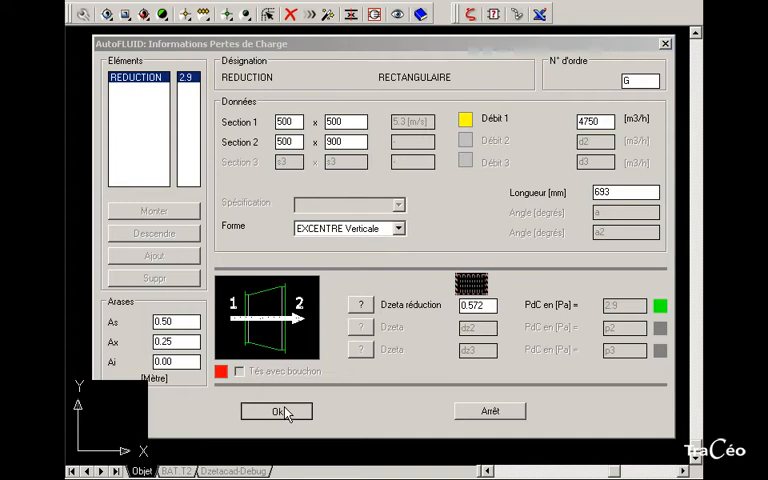
left_click(276, 411)
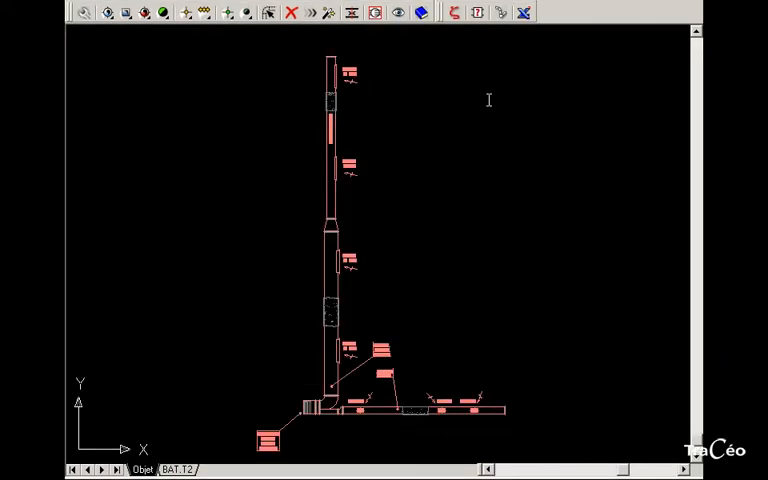
mouse_move(500, 12)
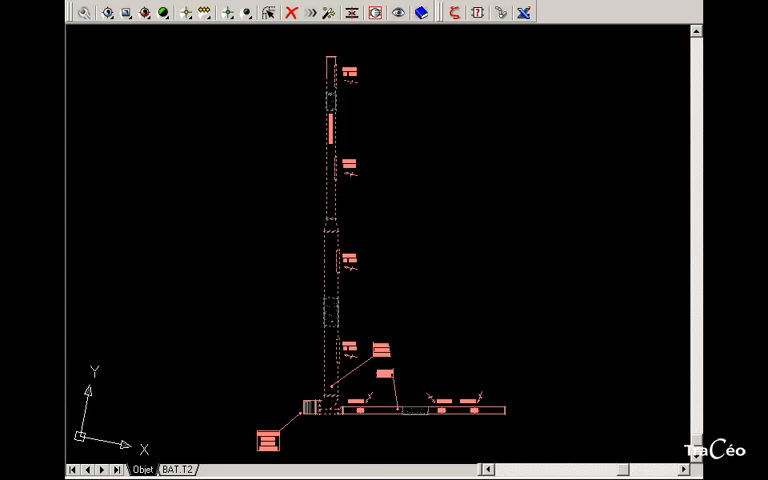
mouse_move(285, 360)
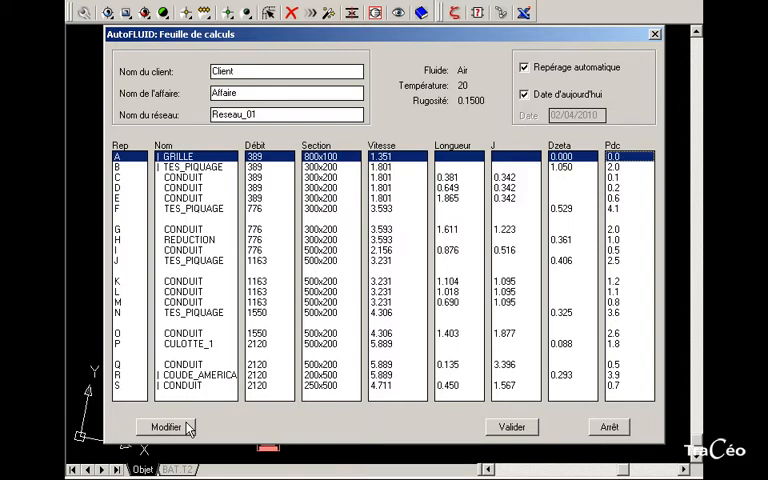
- Edit the GRILLE row to a 20 Pa drop (zeta 18.290) and validate
left_click(163, 427)
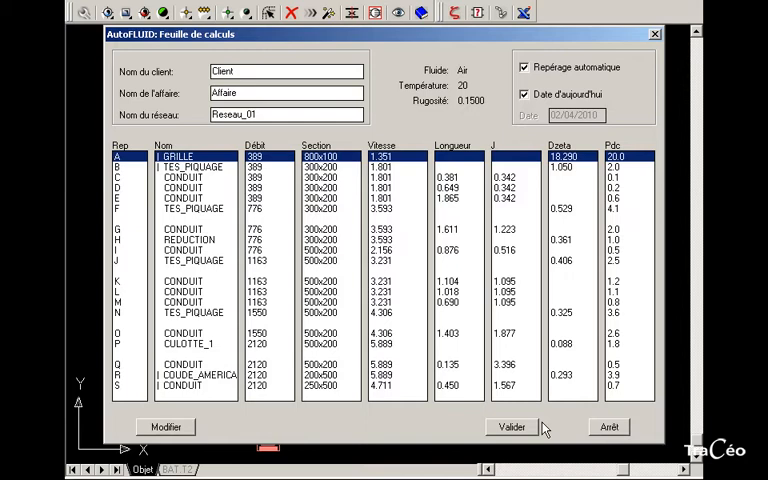
left_click(511, 427)
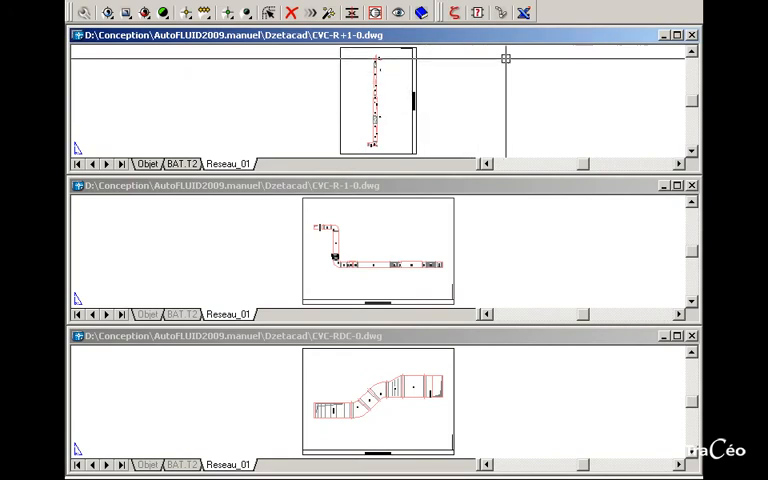
mouse_move(522, 12)
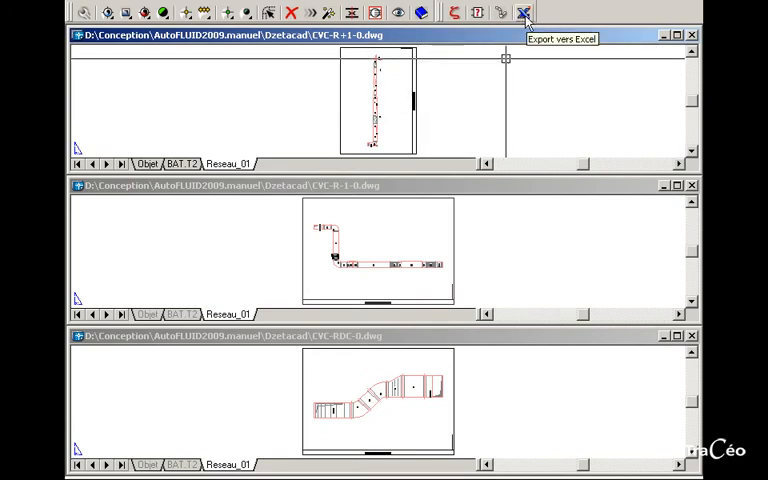
- Start an Excel export, queue CVC-R+1-0_Reseau_01, and browse for another drawing
left_click(524, 11)
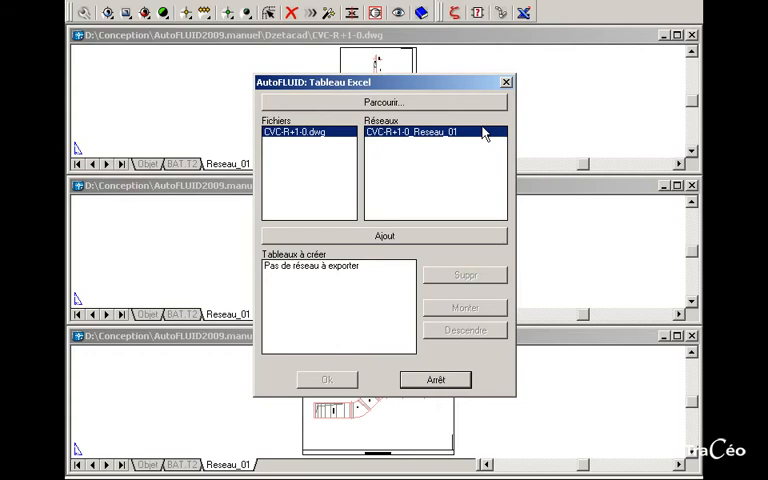
mouse_move(421, 141)
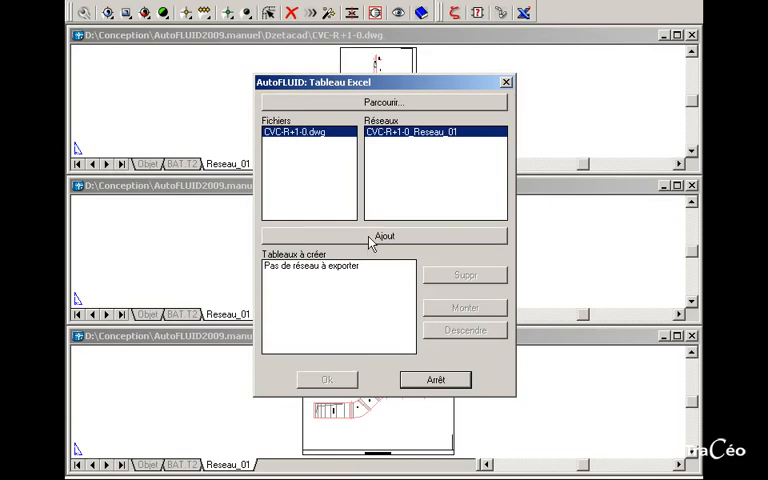
left_click(384, 236)
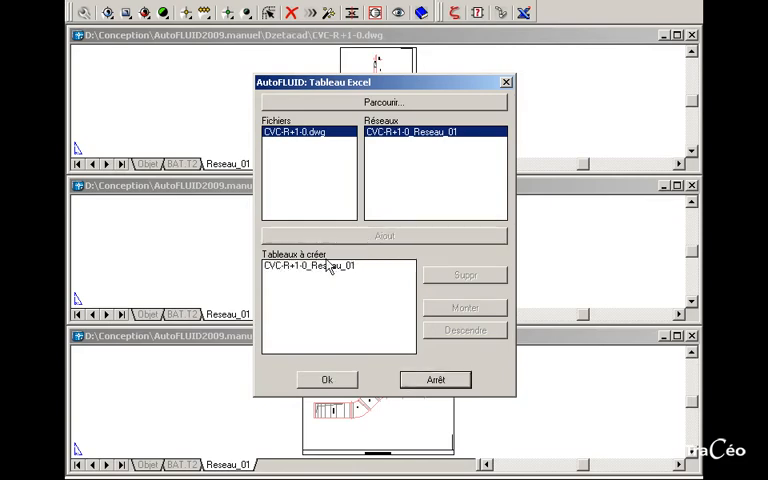
left_click(383, 102)
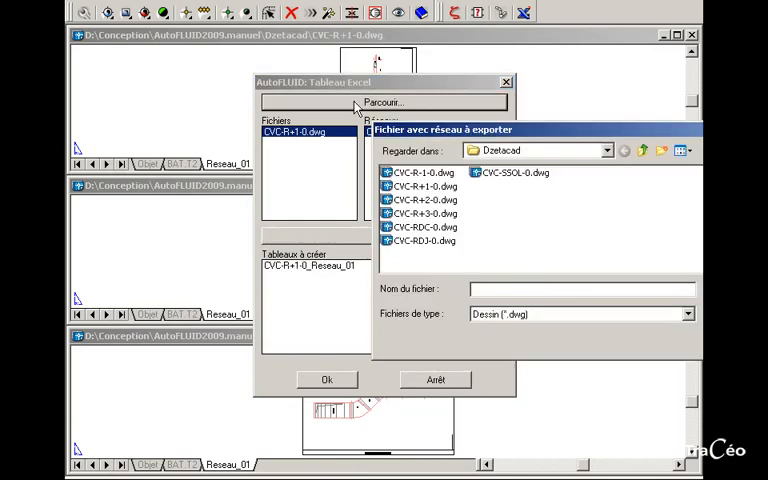
- Queue the CVC-RDC-0 and CVC-R-1-0 Reseau_01 networks and run the export
left_click(422, 227)
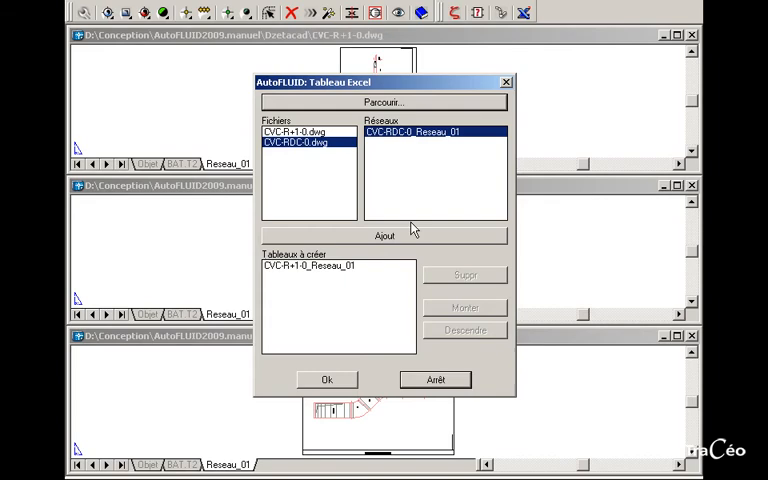
left_click(384, 235)
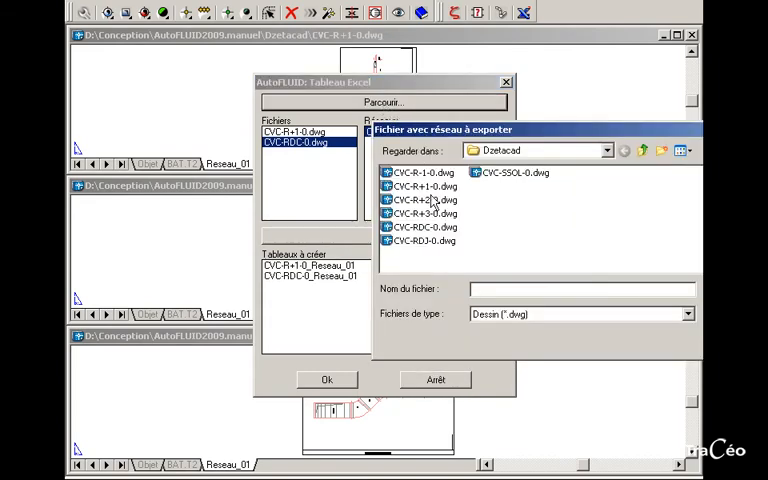
left_click(420, 172)
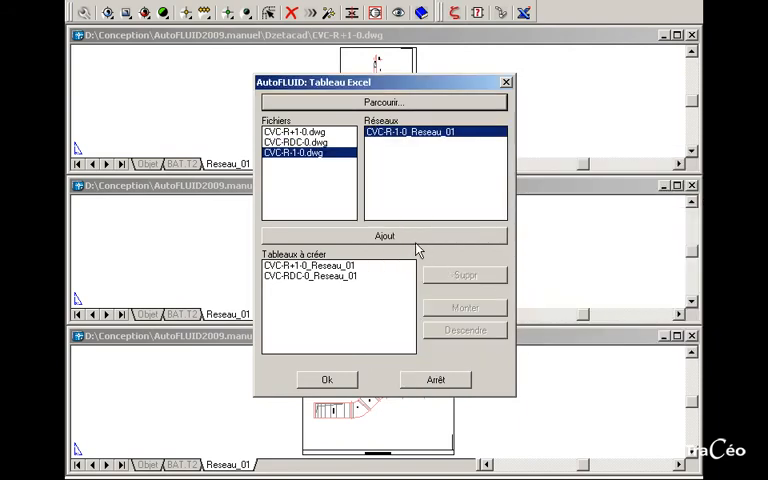
left_click(384, 235)
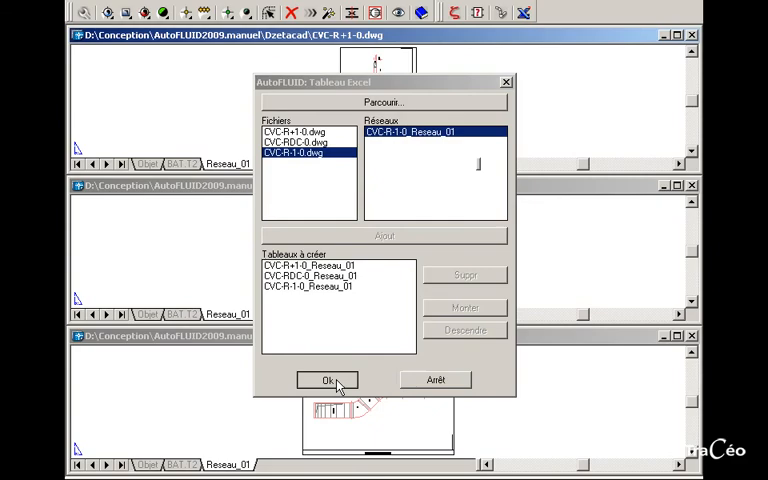
left_click(327, 380)
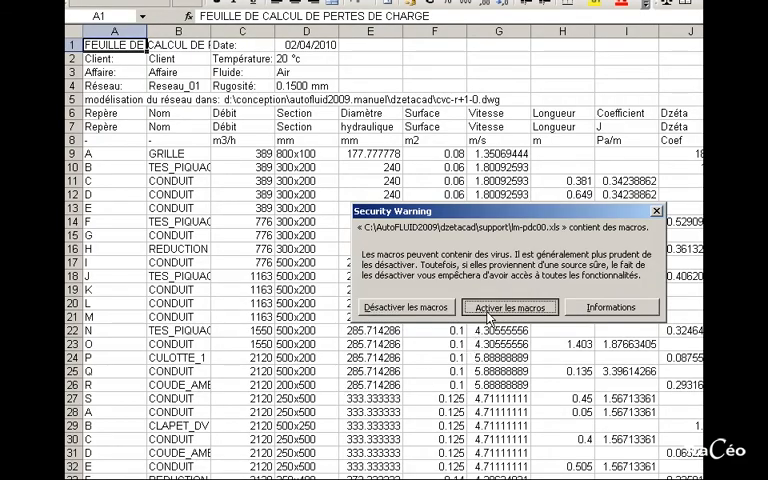
- Enable macros and scroll down the Dzetacad-9 pressure-loss sheet
left_click(509, 307)
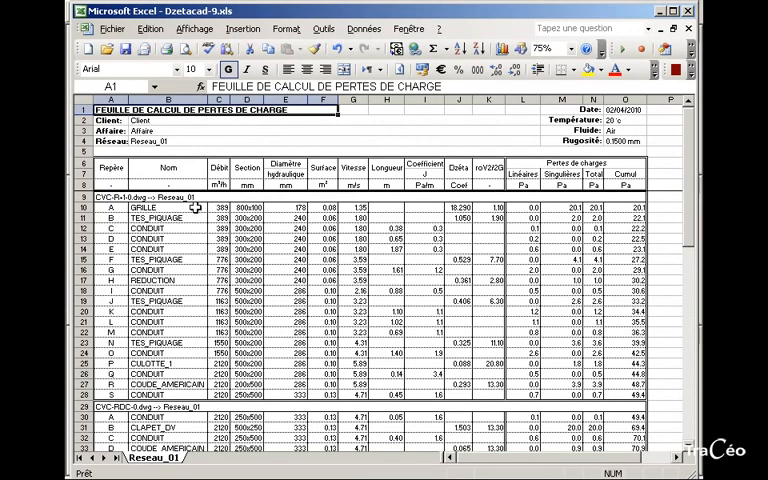
scroll("down", 3)
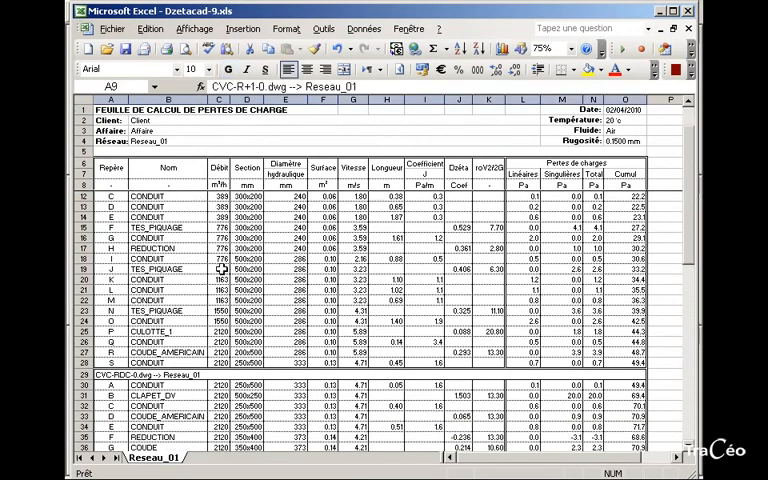